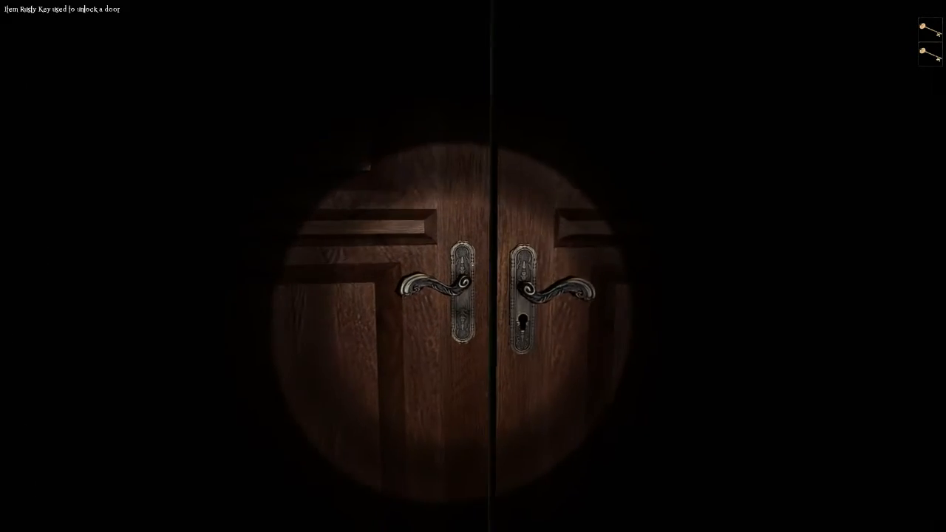
# Open the wooden double doors and step through into the striped-wallpaper room with the overturned chair.
pyautogui.click(458, 296)
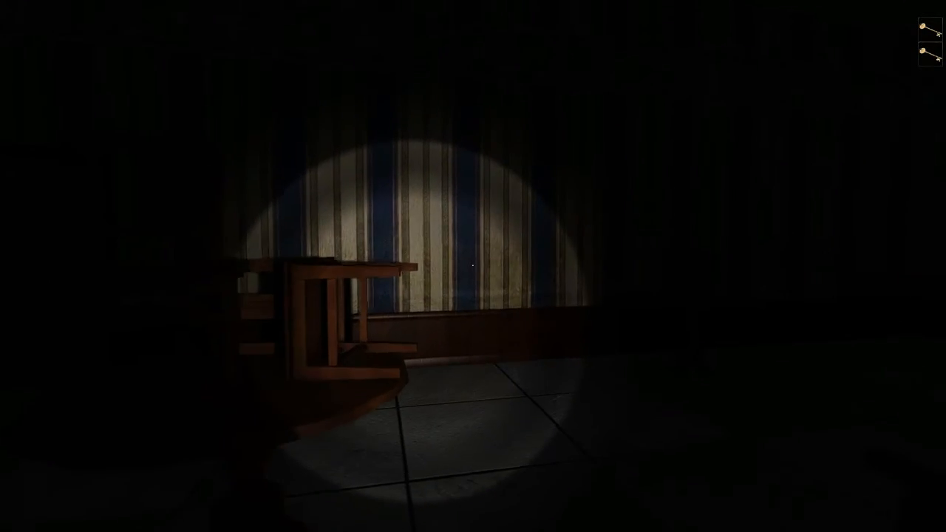
pyautogui.click(473, 266)
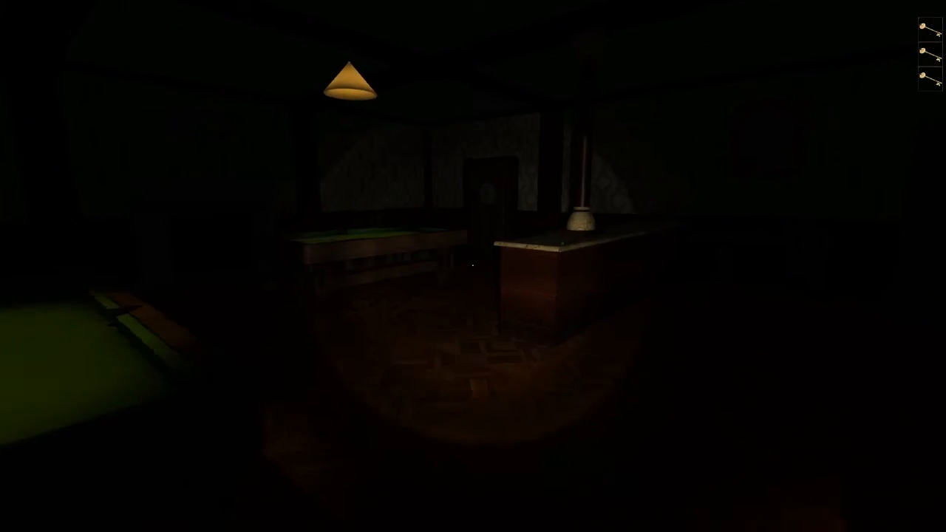
pyautogui.moveTo(473, 266)
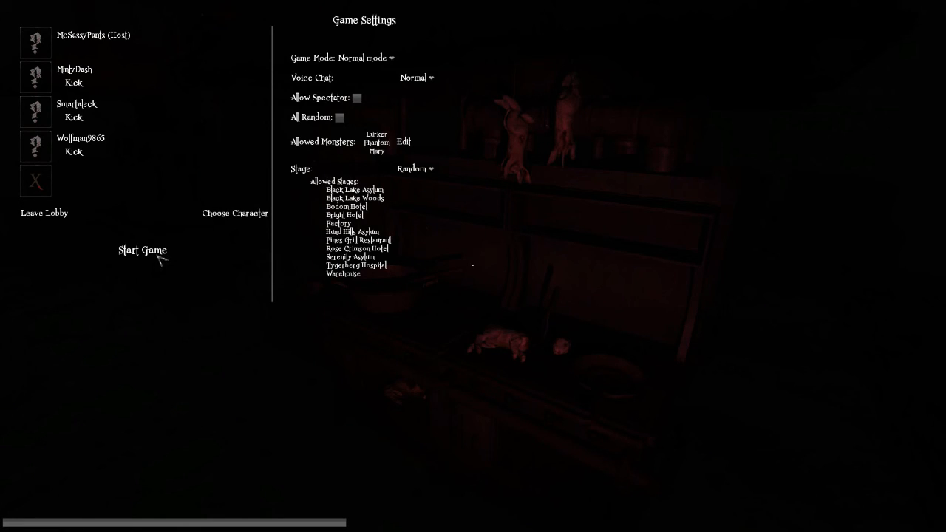
pyautogui.moveTo(161, 259)
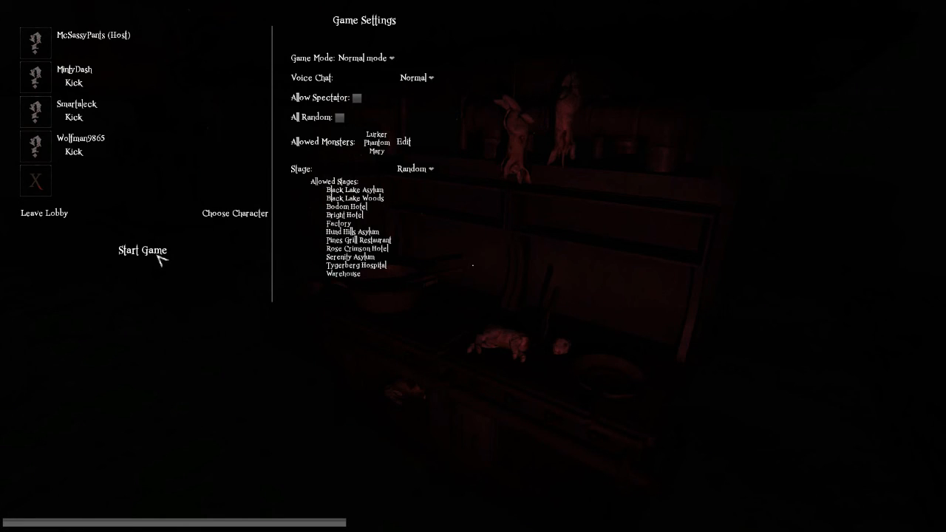